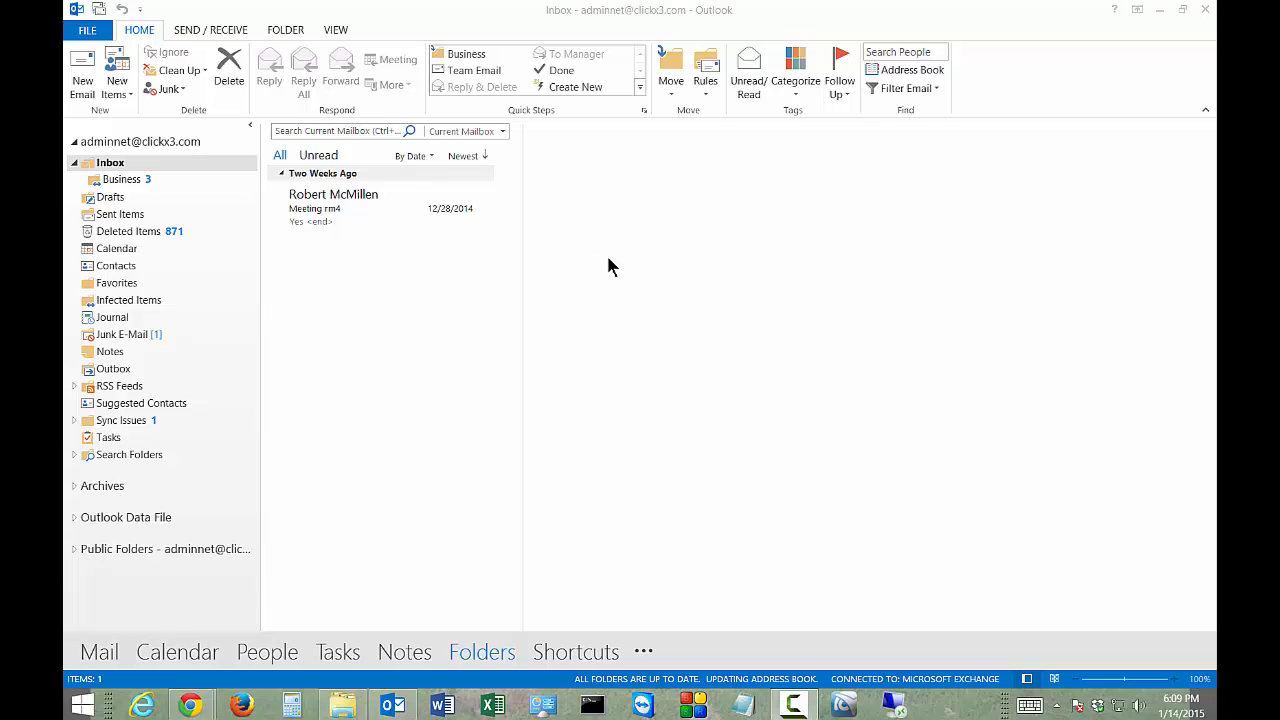
mouse_move(500, 270)
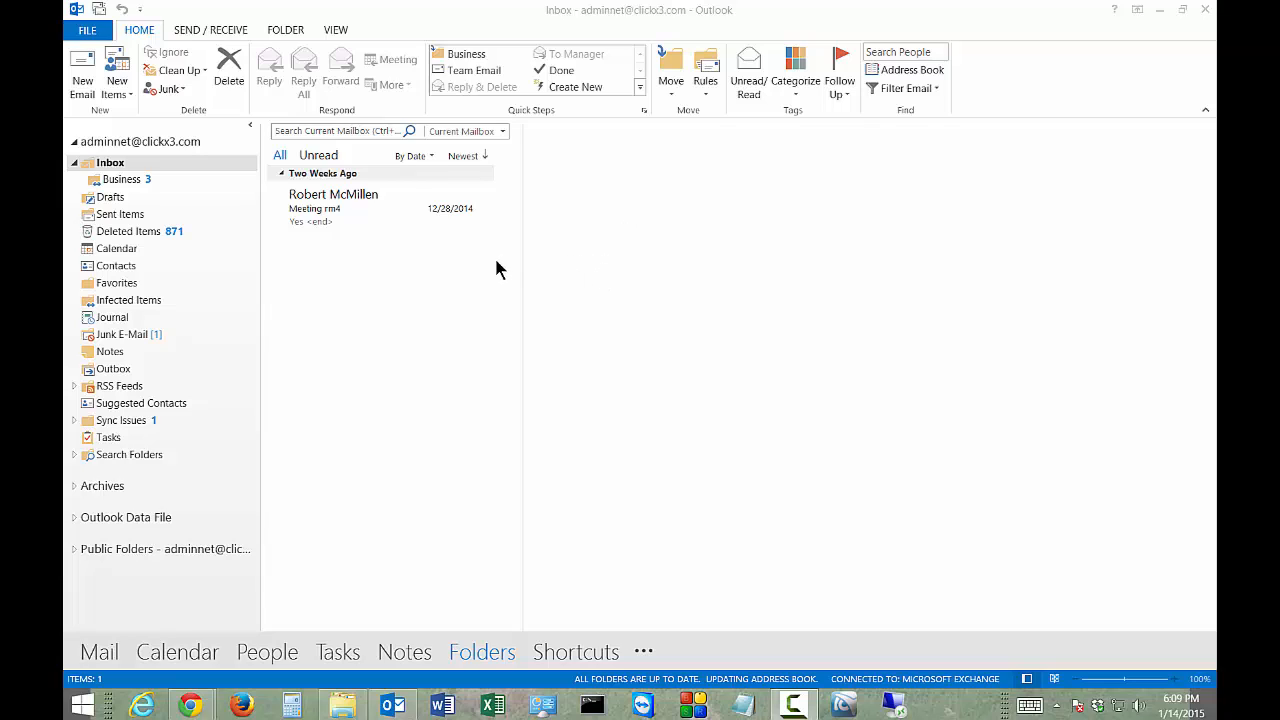
mouse_move(423, 282)
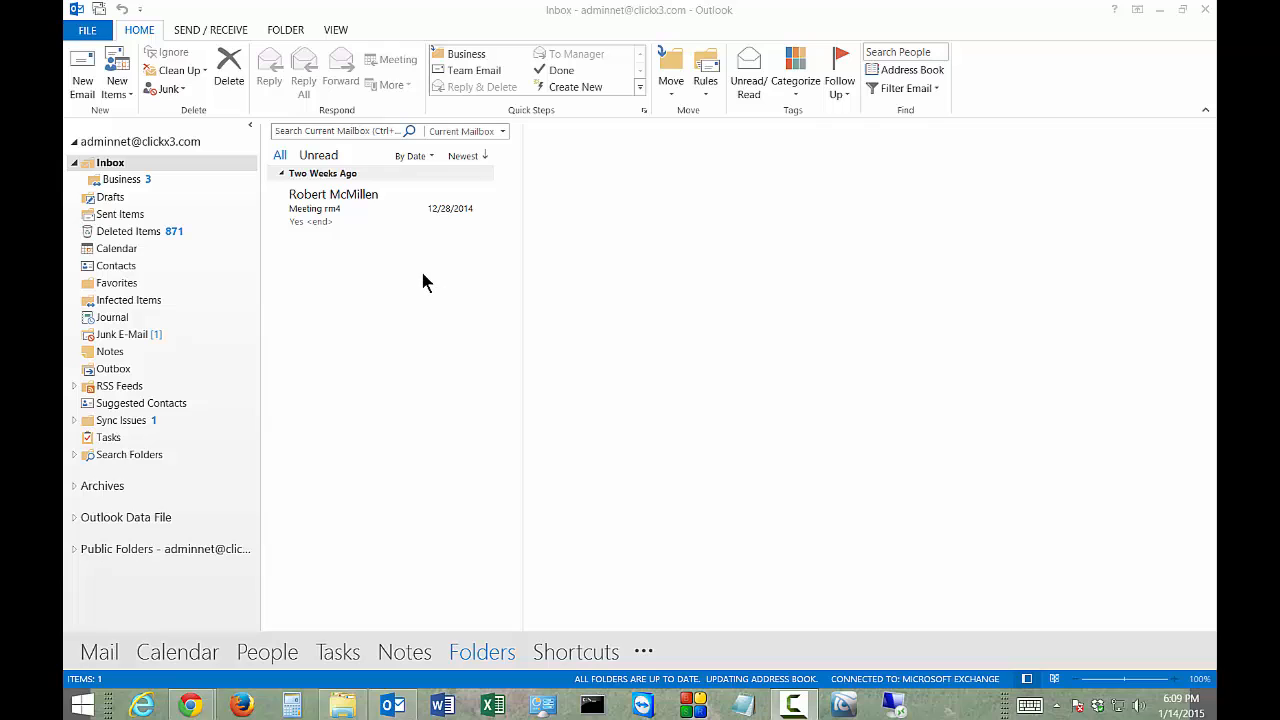
mouse_move(310, 260)
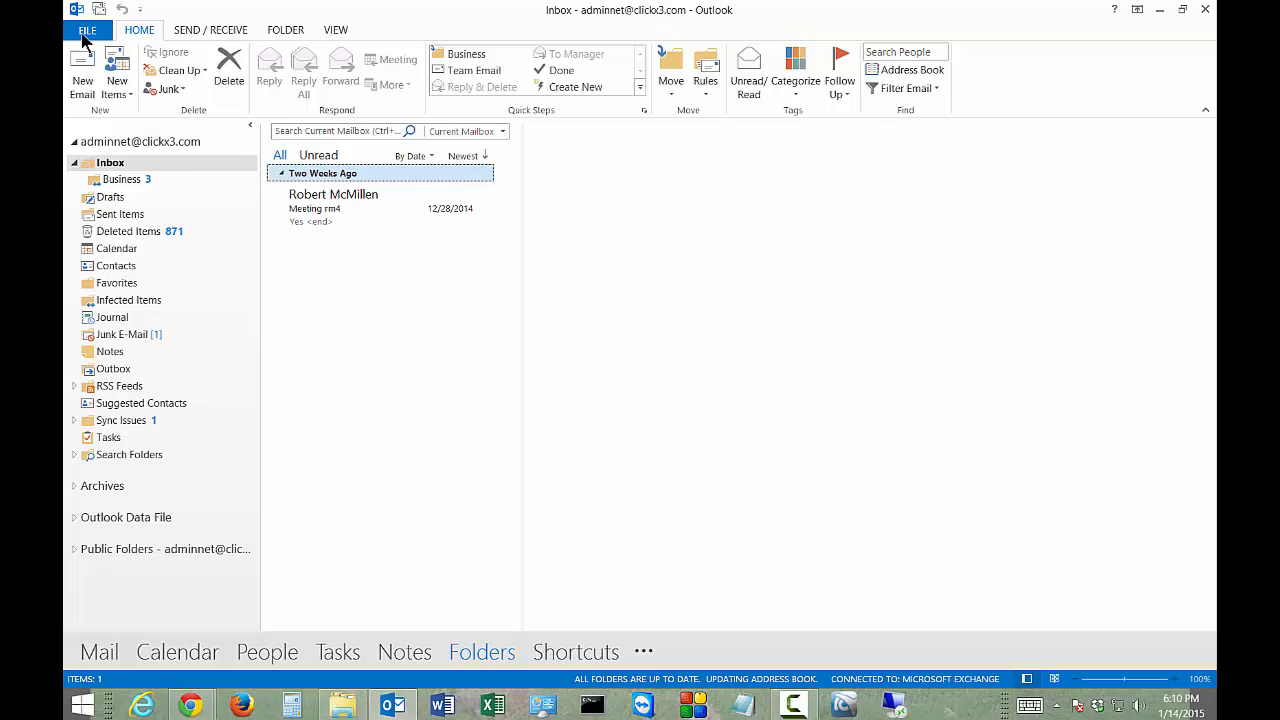
Try a different Office theme on the Office Account page
click(87, 30)
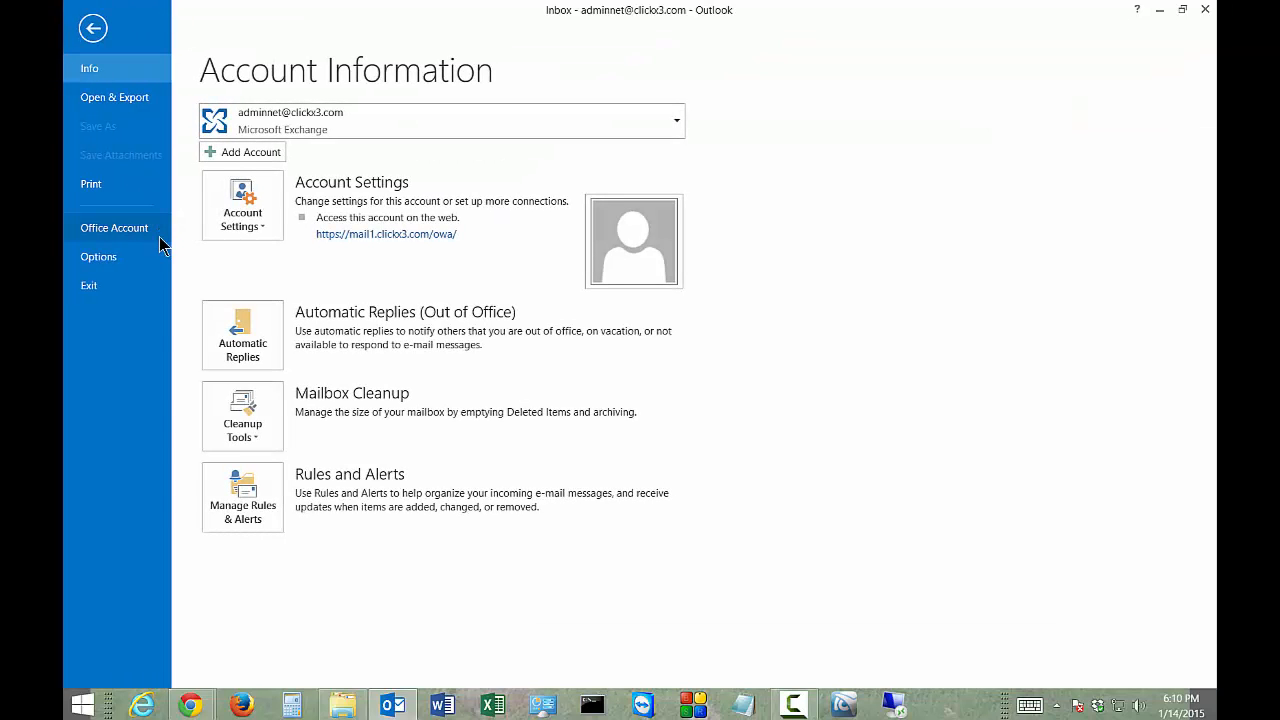
mouse_move(97, 234)
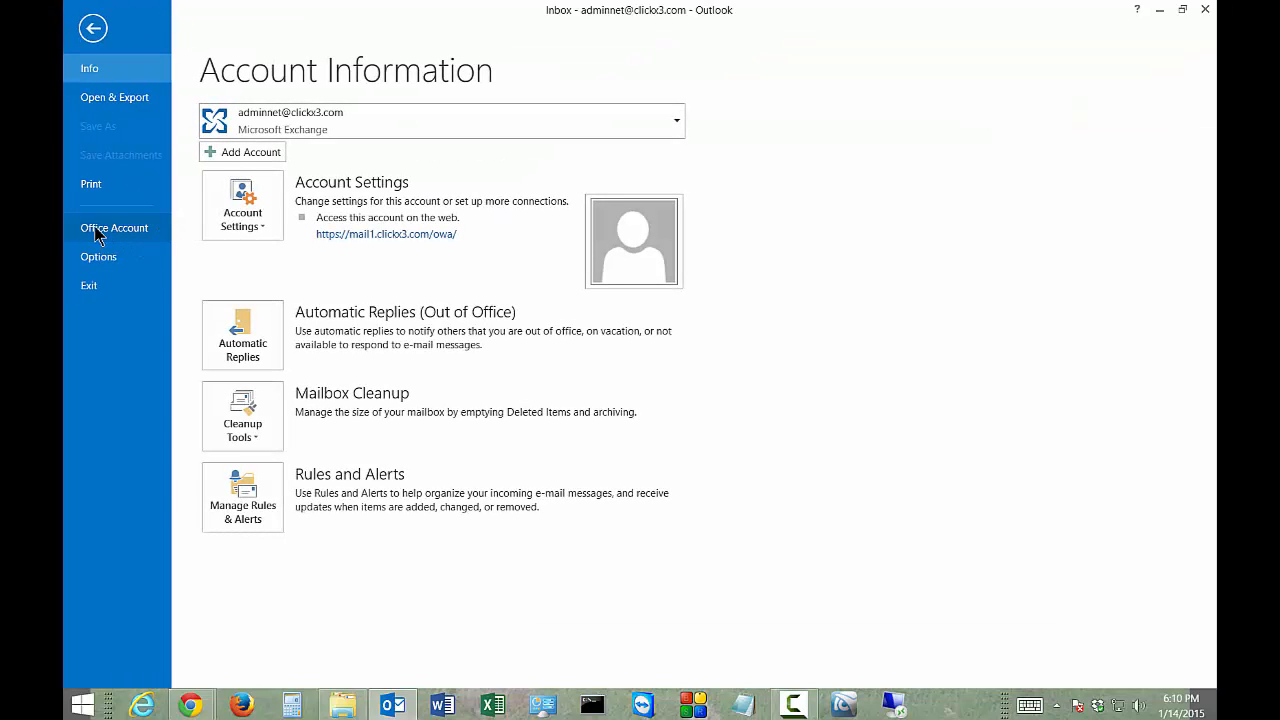
click(114, 228)
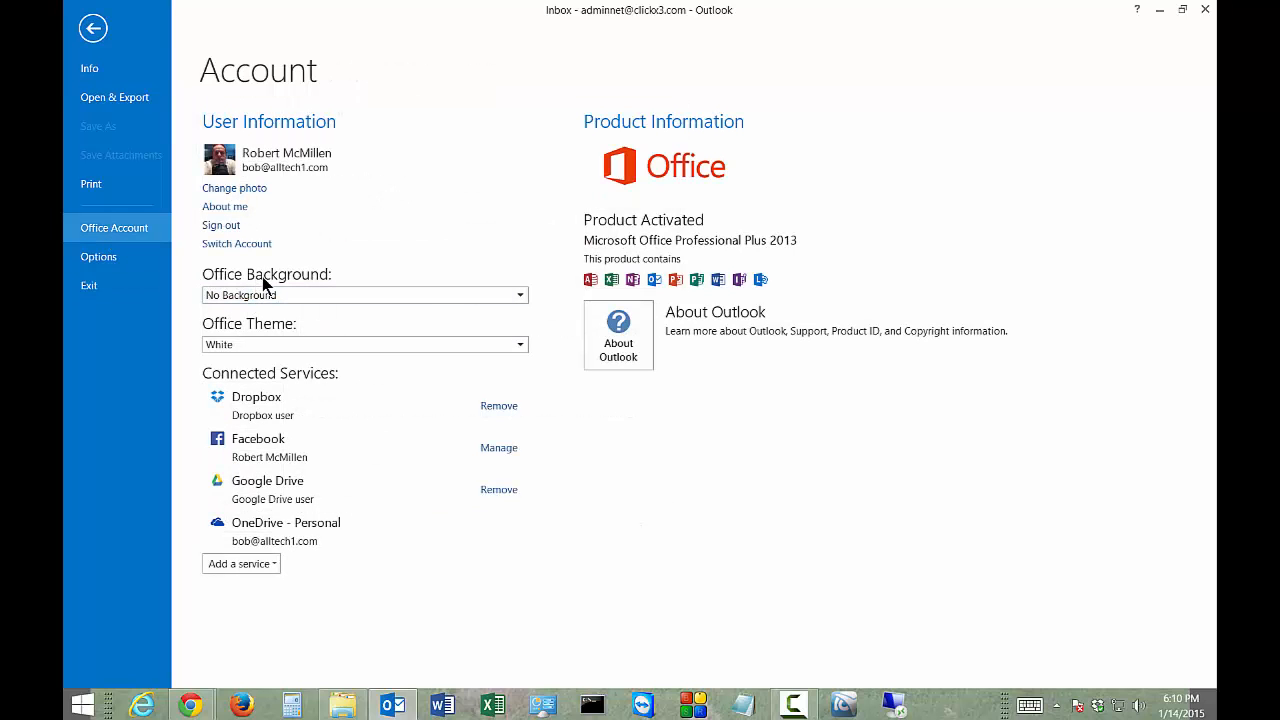
mouse_move(258, 328)
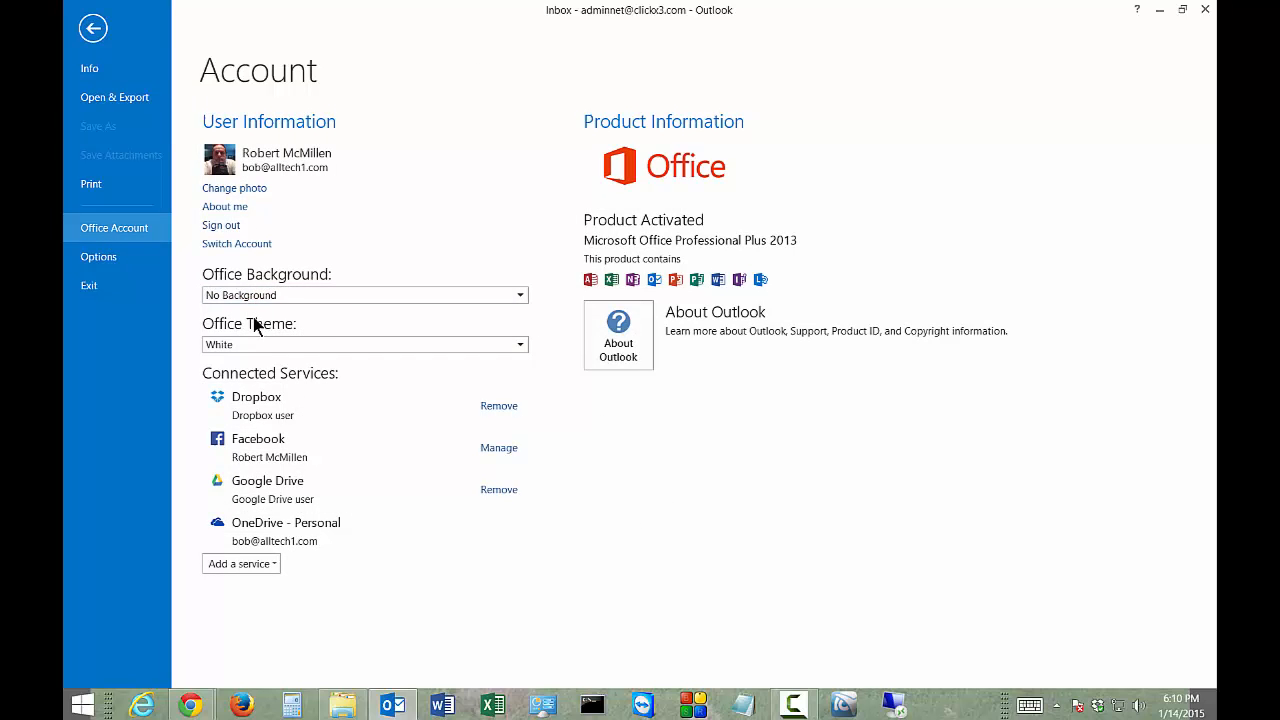
mouse_move(175, 343)
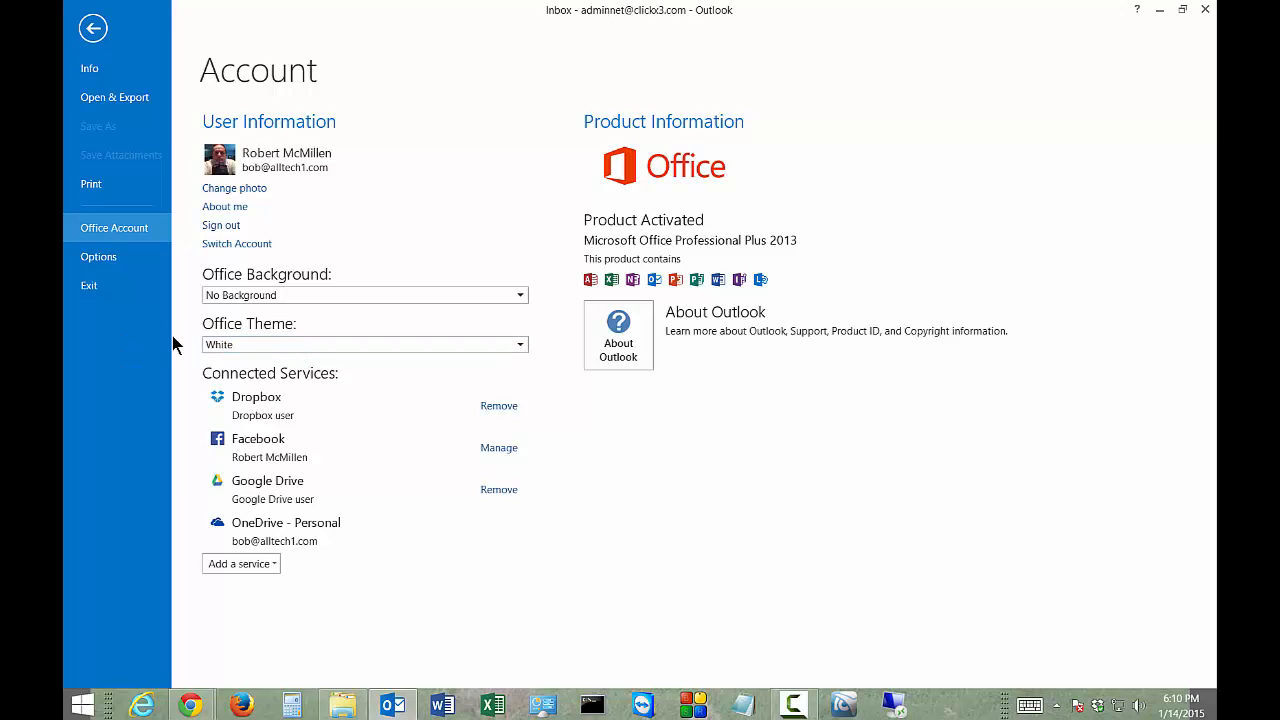
click(364, 344)
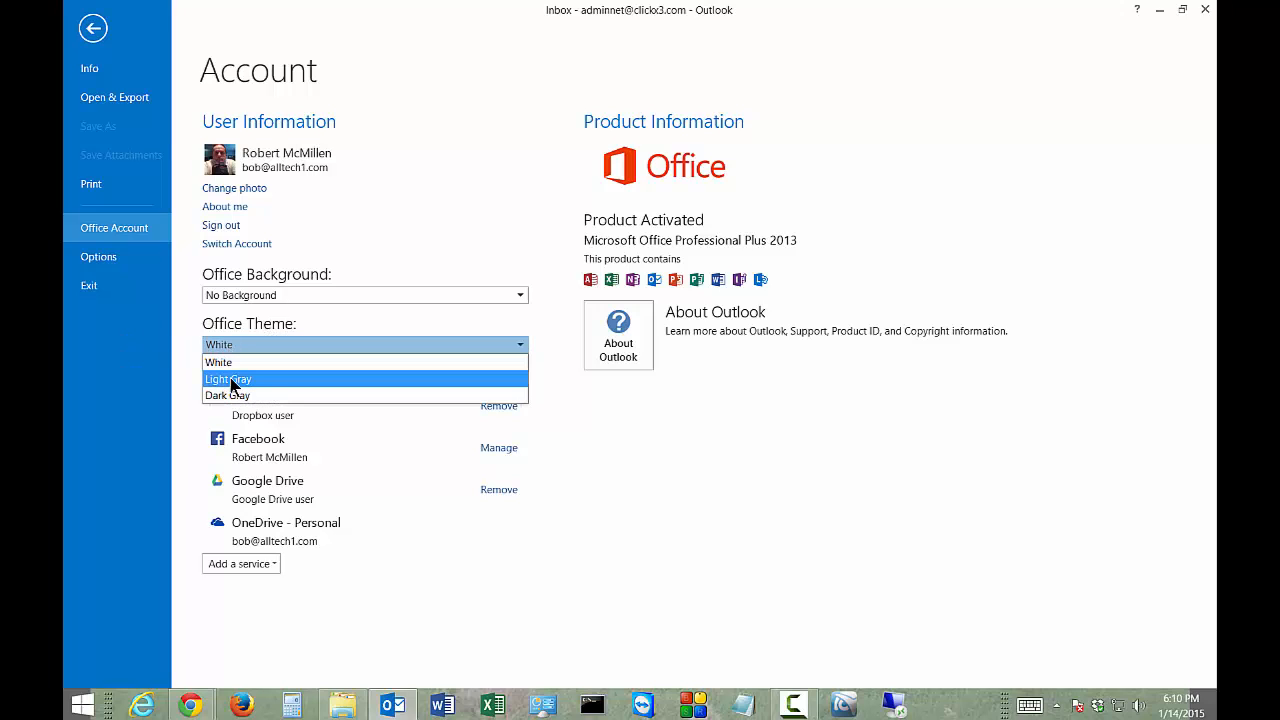
click(228, 379)
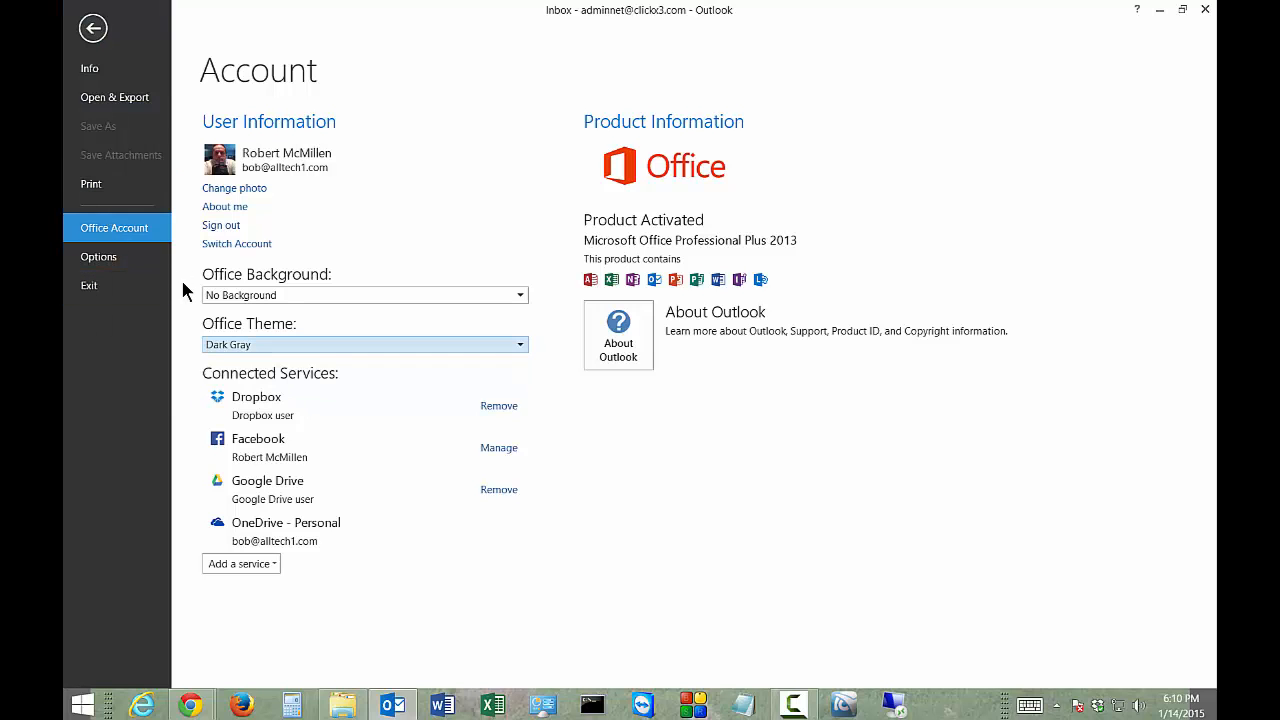
Revisit the Office Theme list and return to the inbox
click(364, 344)
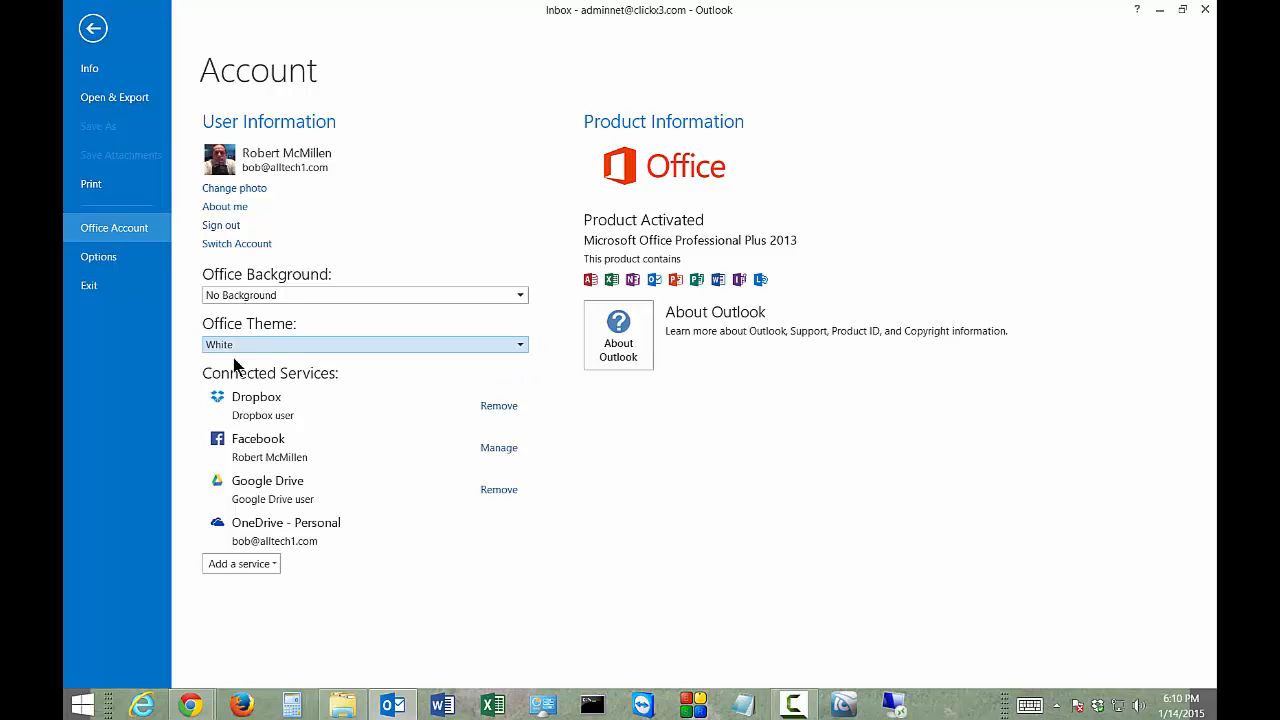
click(92, 28)
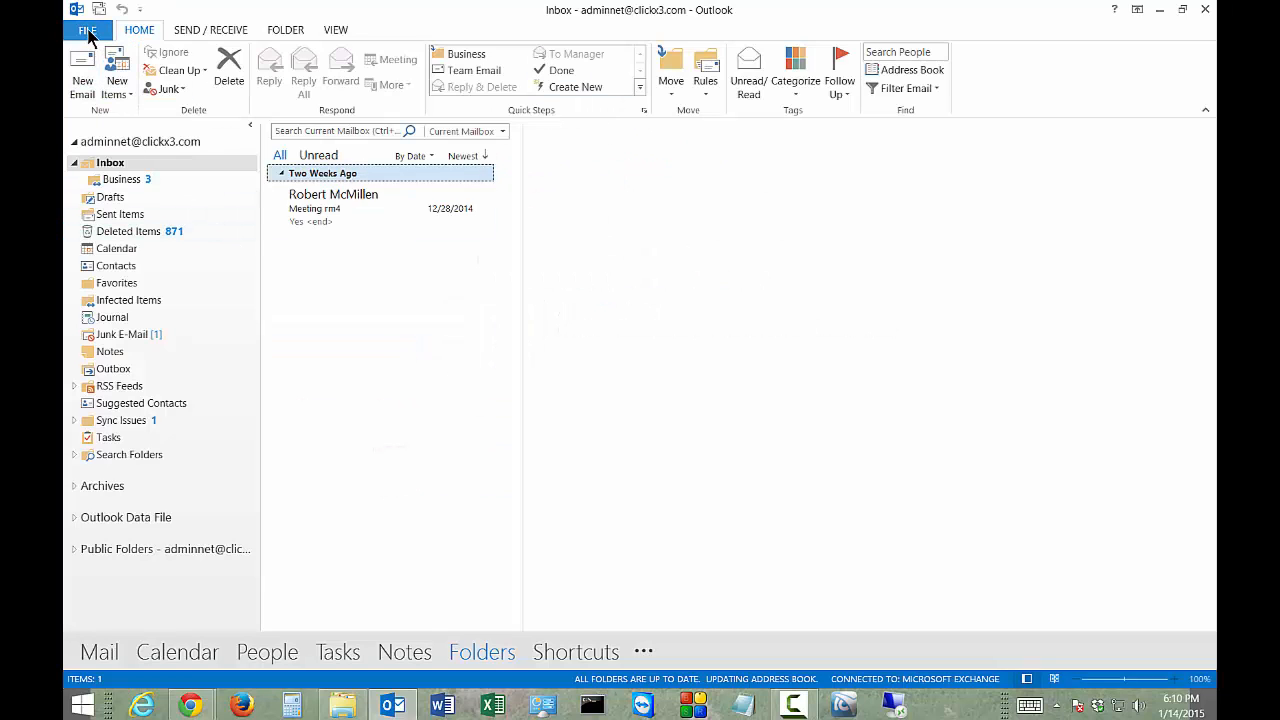
click(89, 30)
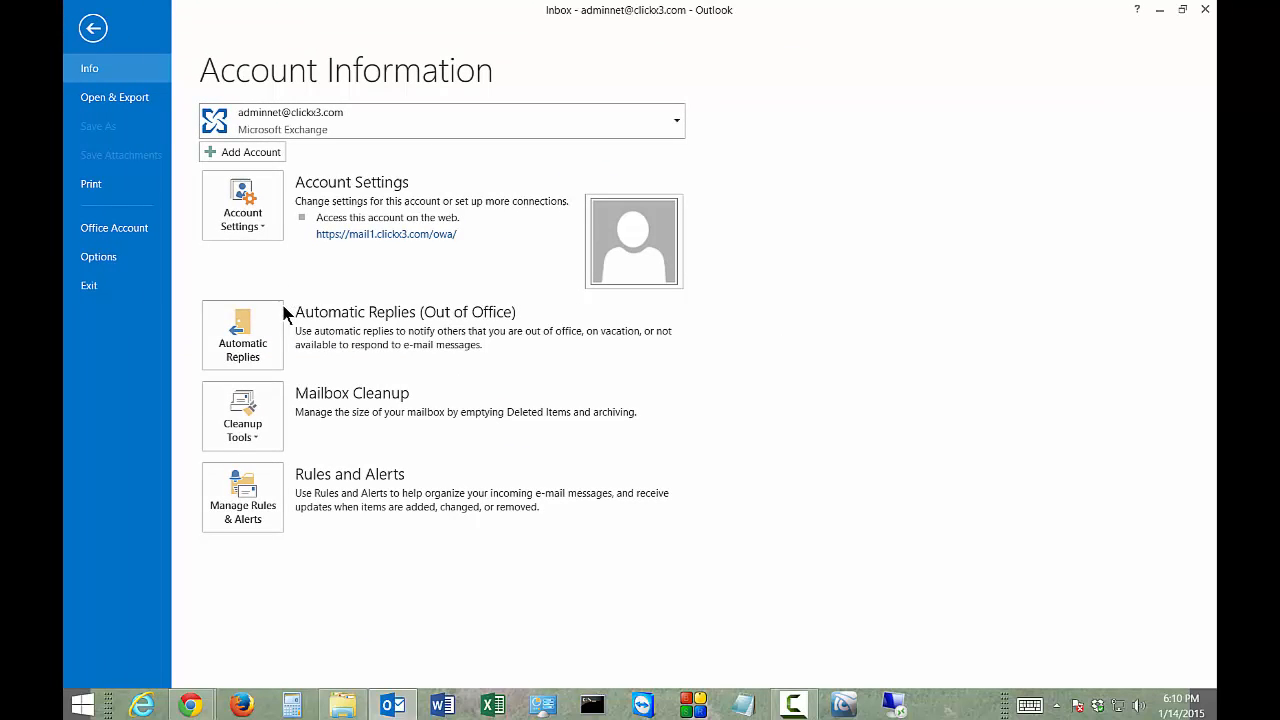
click(114, 228)
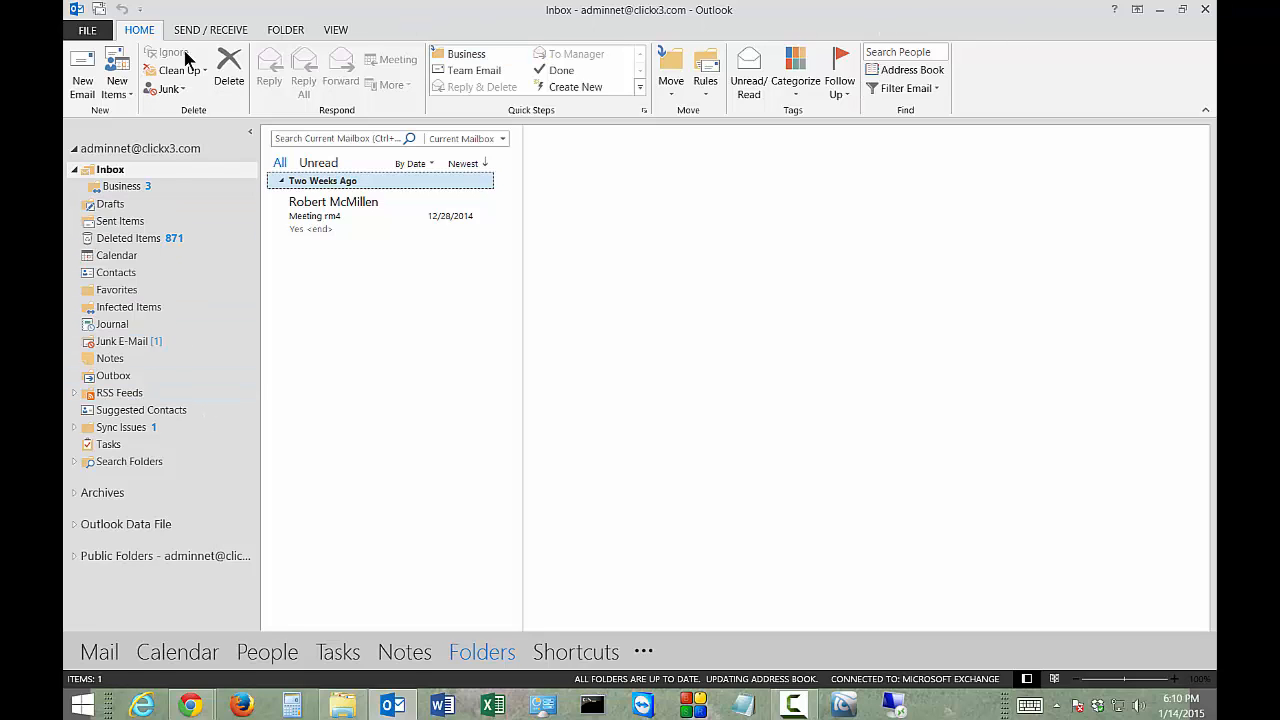
Reopen the Office Account page and expand the Office Background designs
click(87, 30)
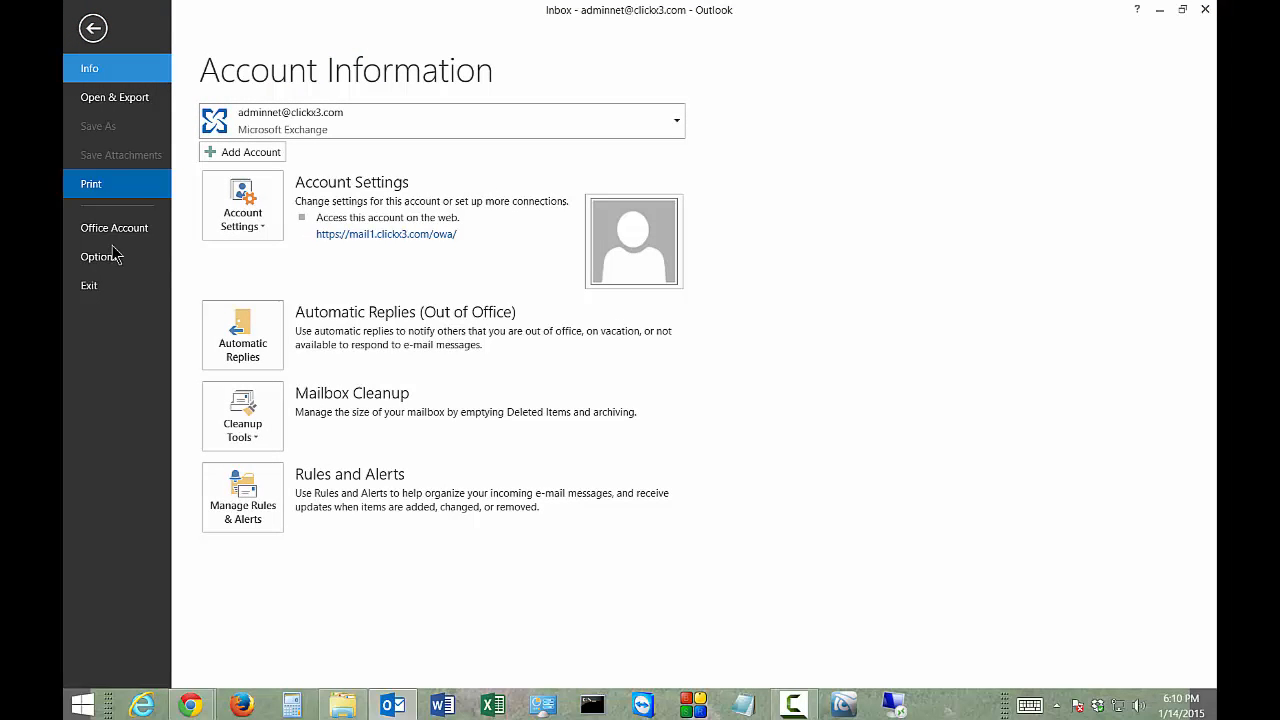
click(114, 227)
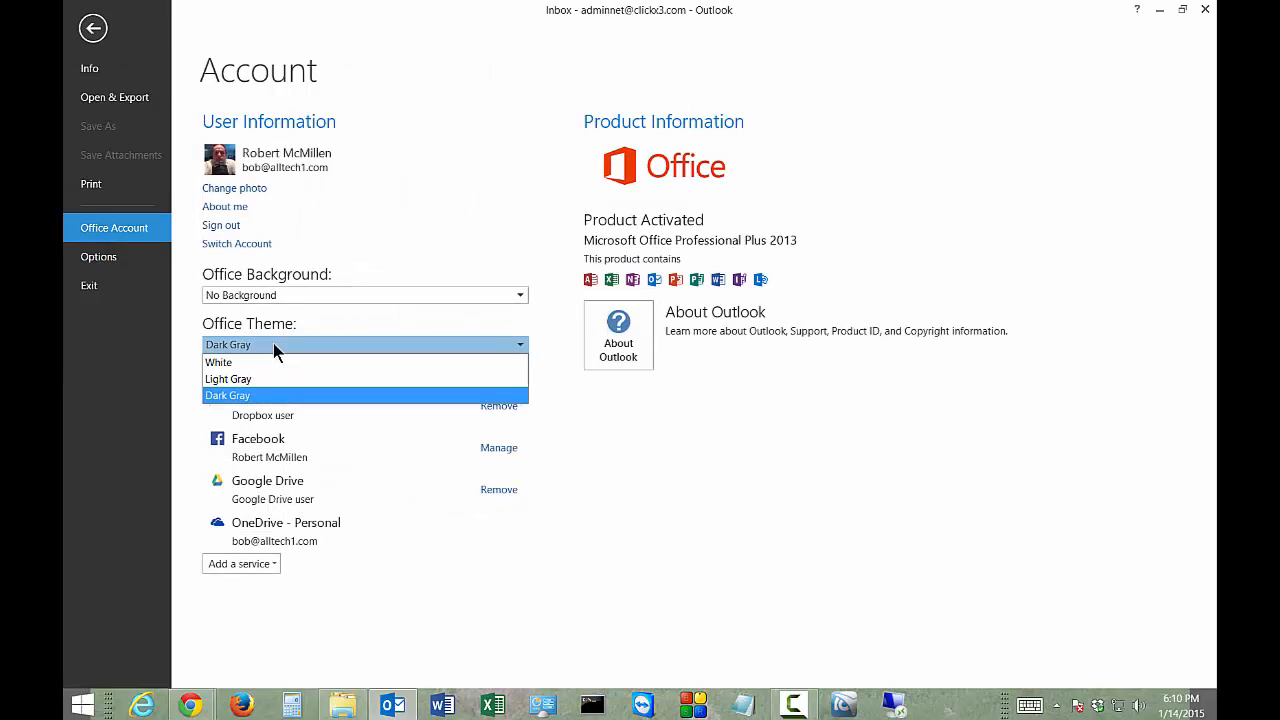
click(228, 379)
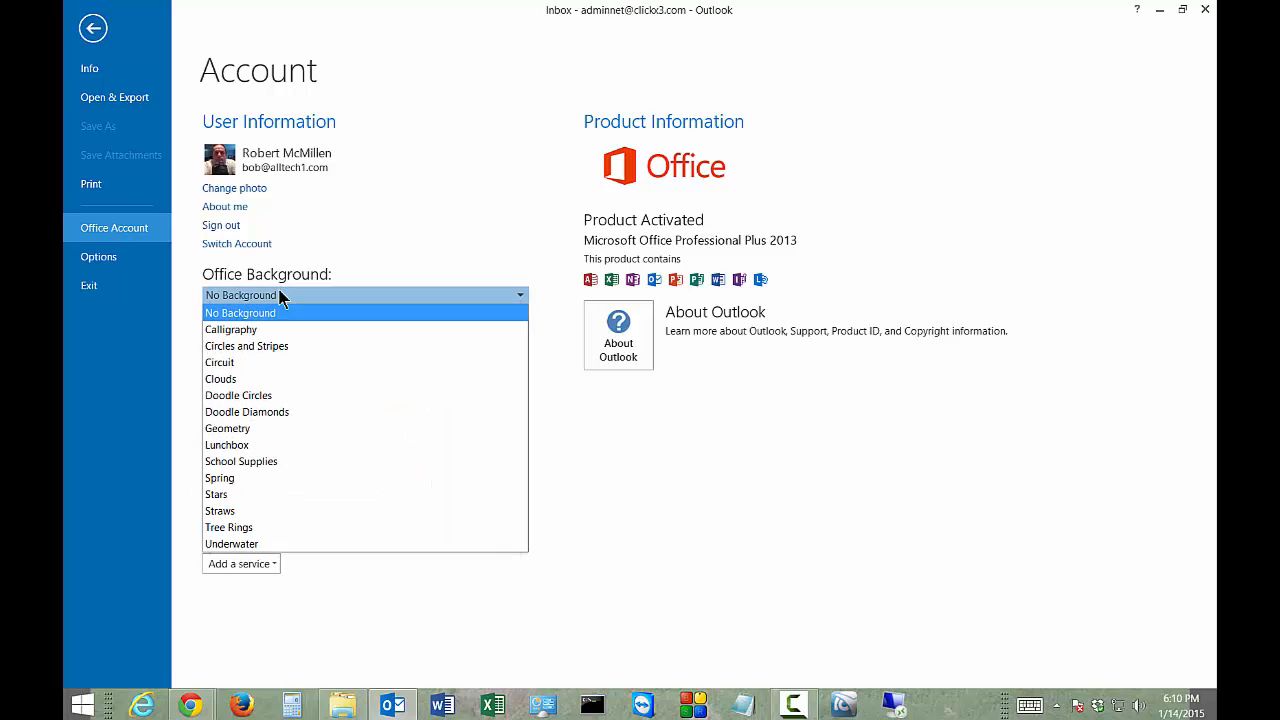
Apply the Calligraphy background, view it over the inbox, and reopen Account Information
click(230, 329)
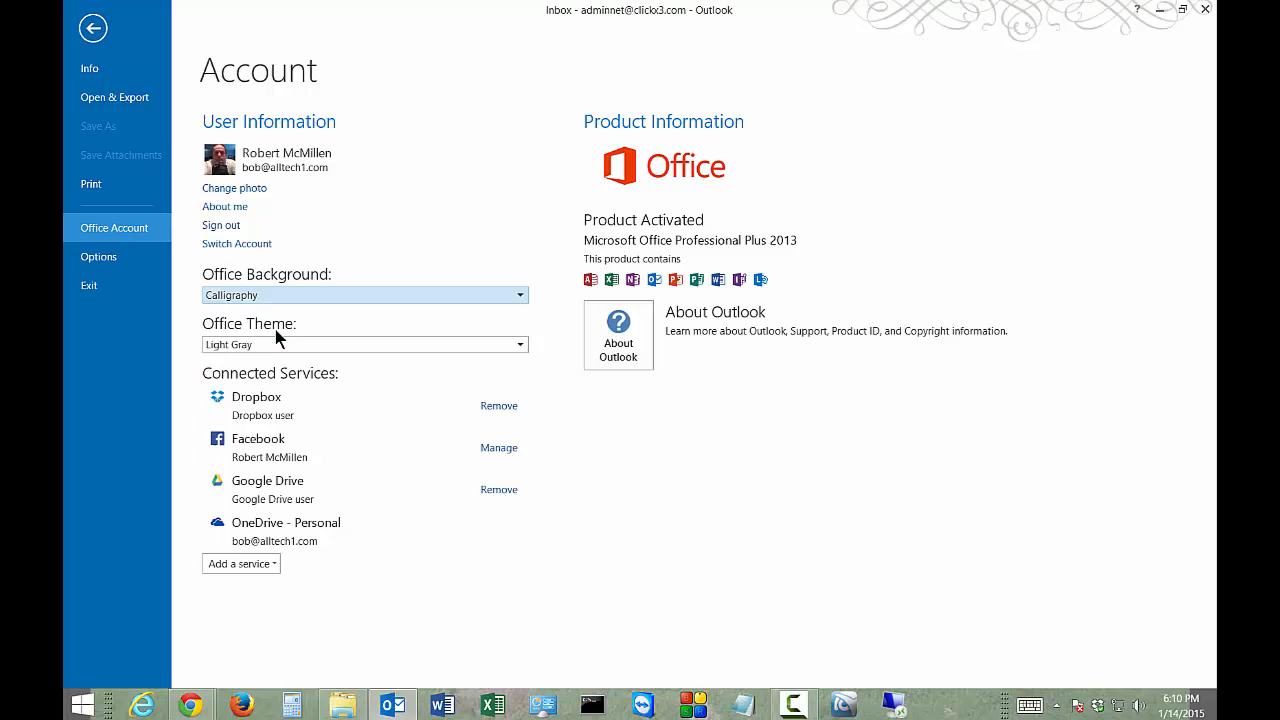
mouse_move(92, 28)
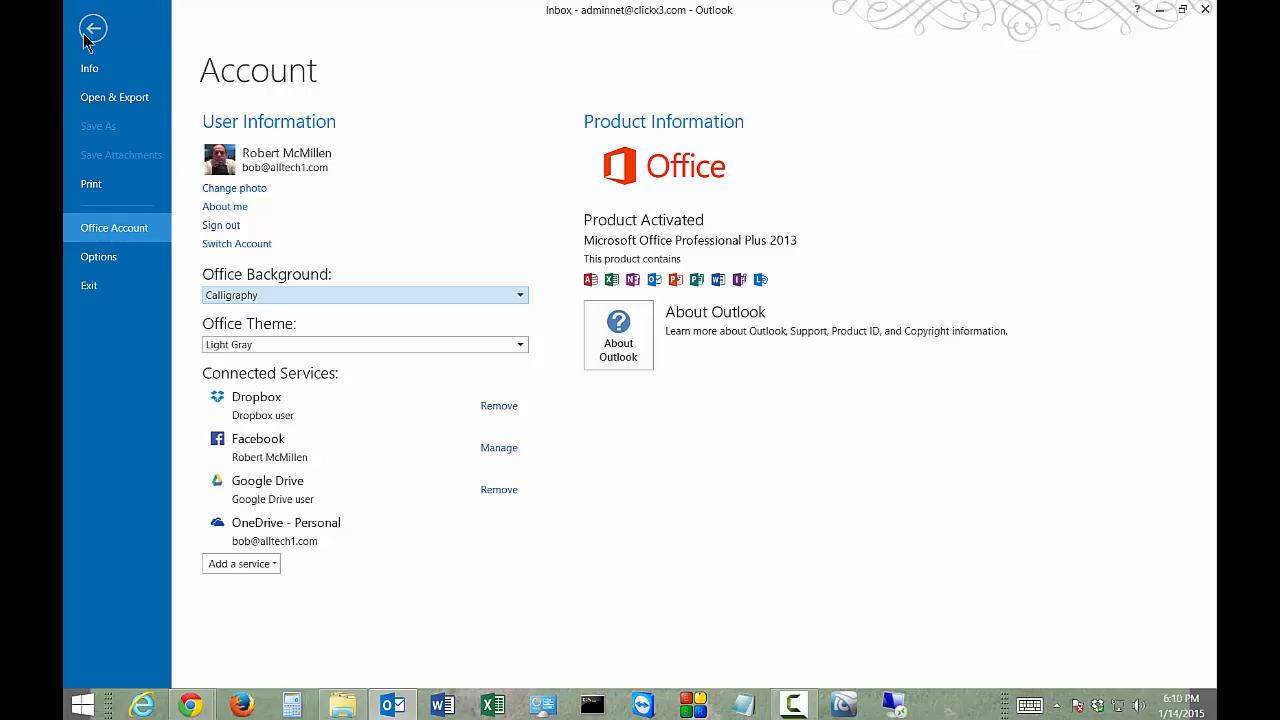
click(93, 27)
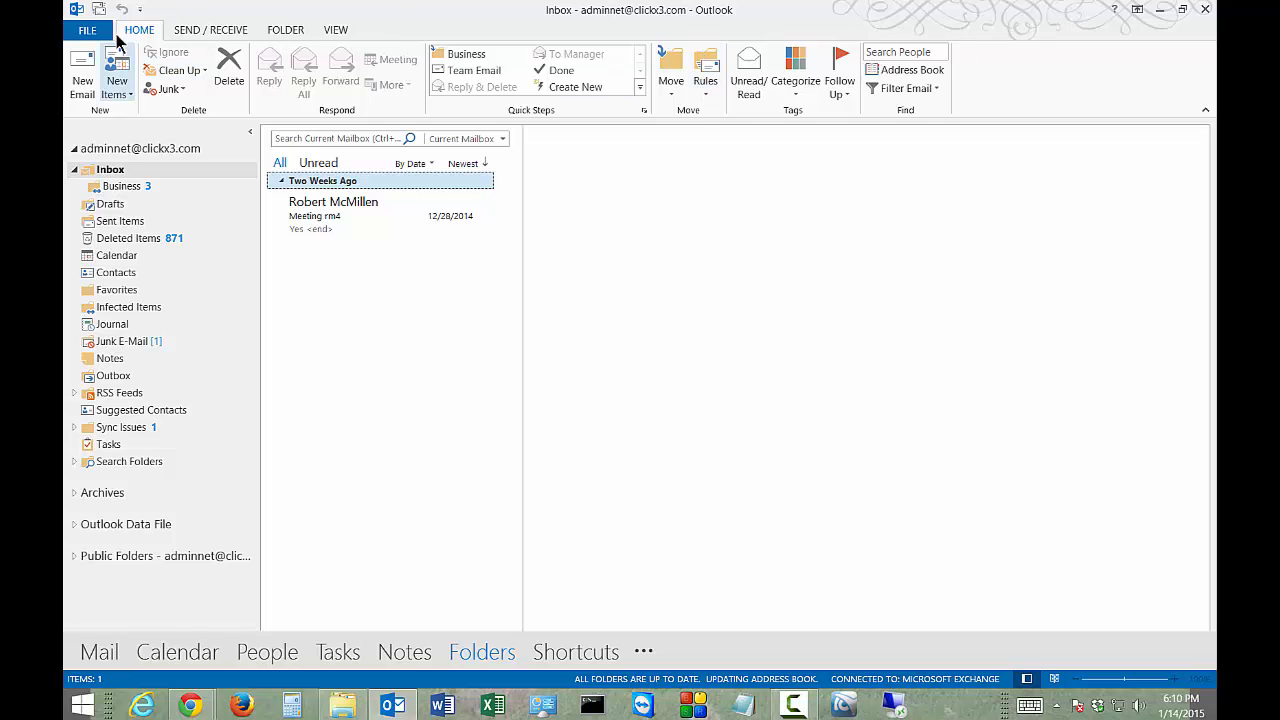
click(87, 30)
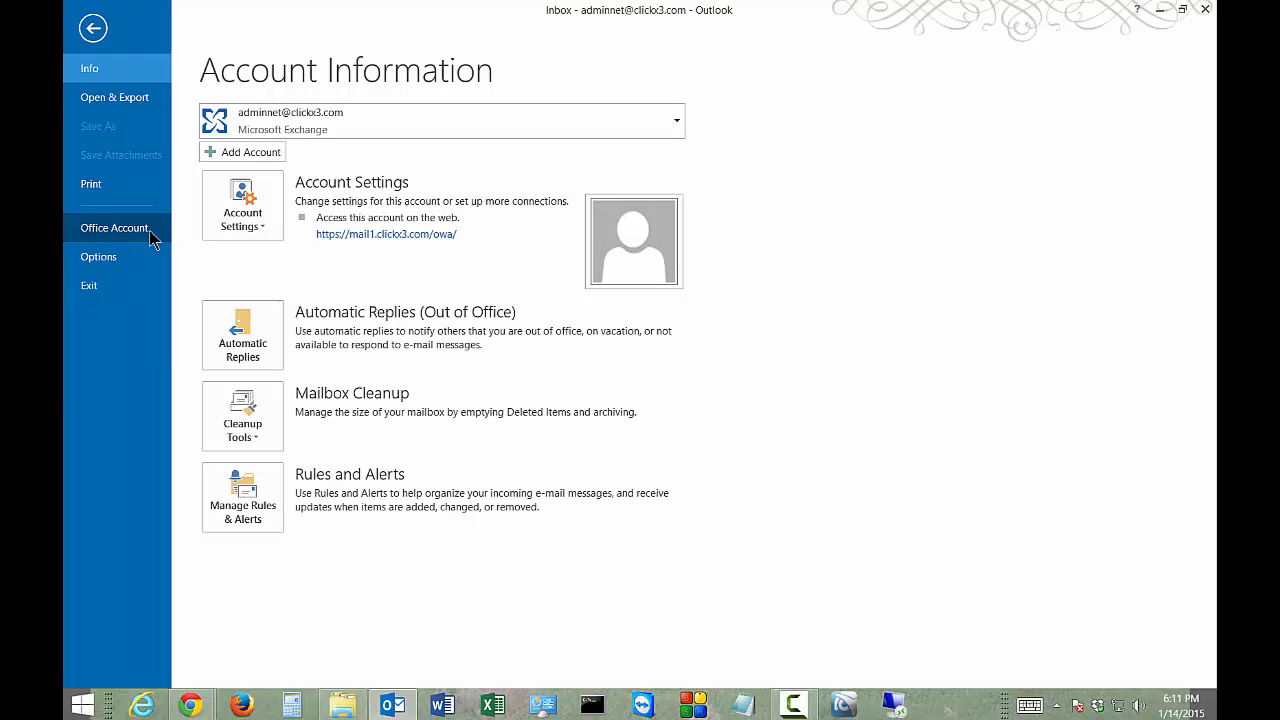
Preview several Office Background patterns and choose Underwater
click(114, 228)
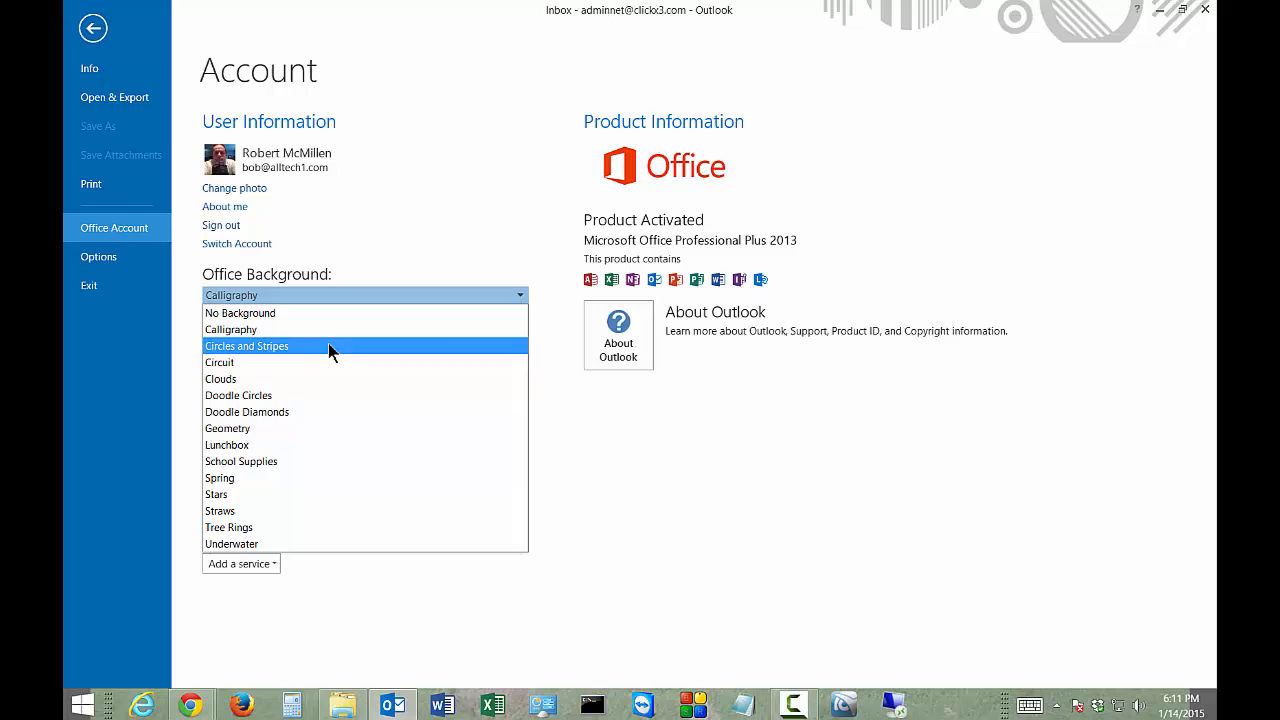
mouse_move(360, 329)
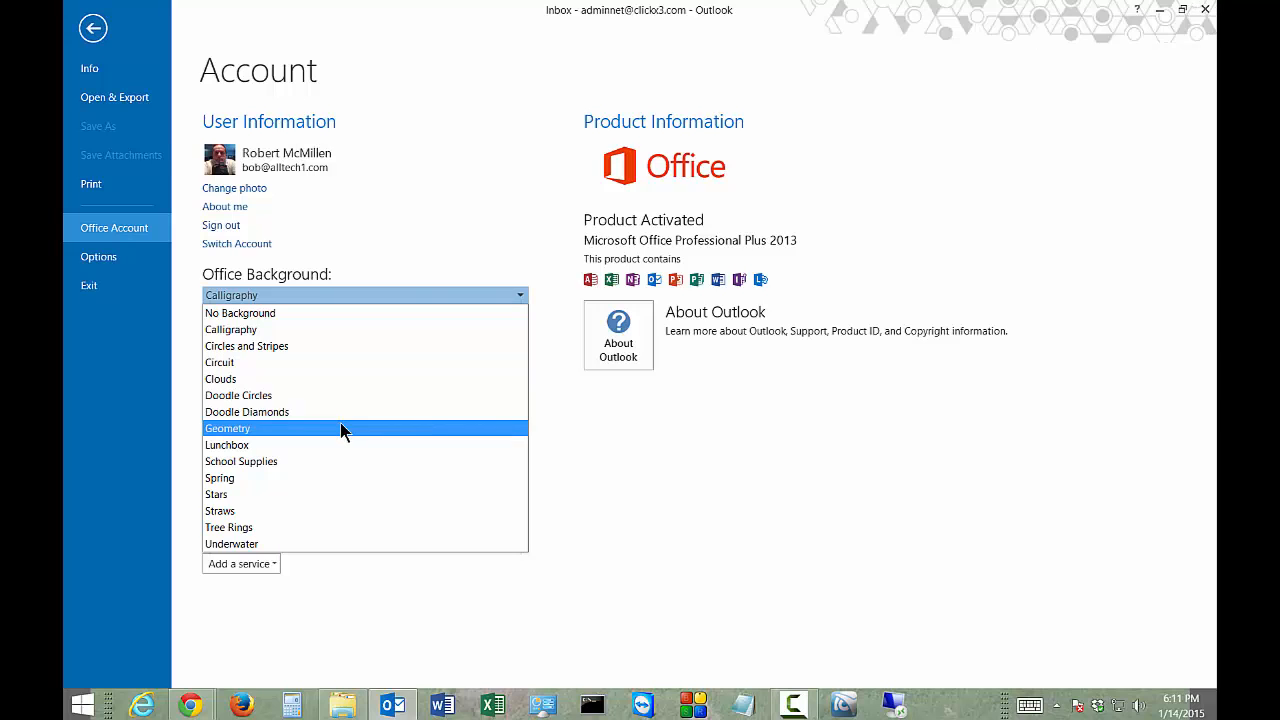
mouse_move(335, 435)
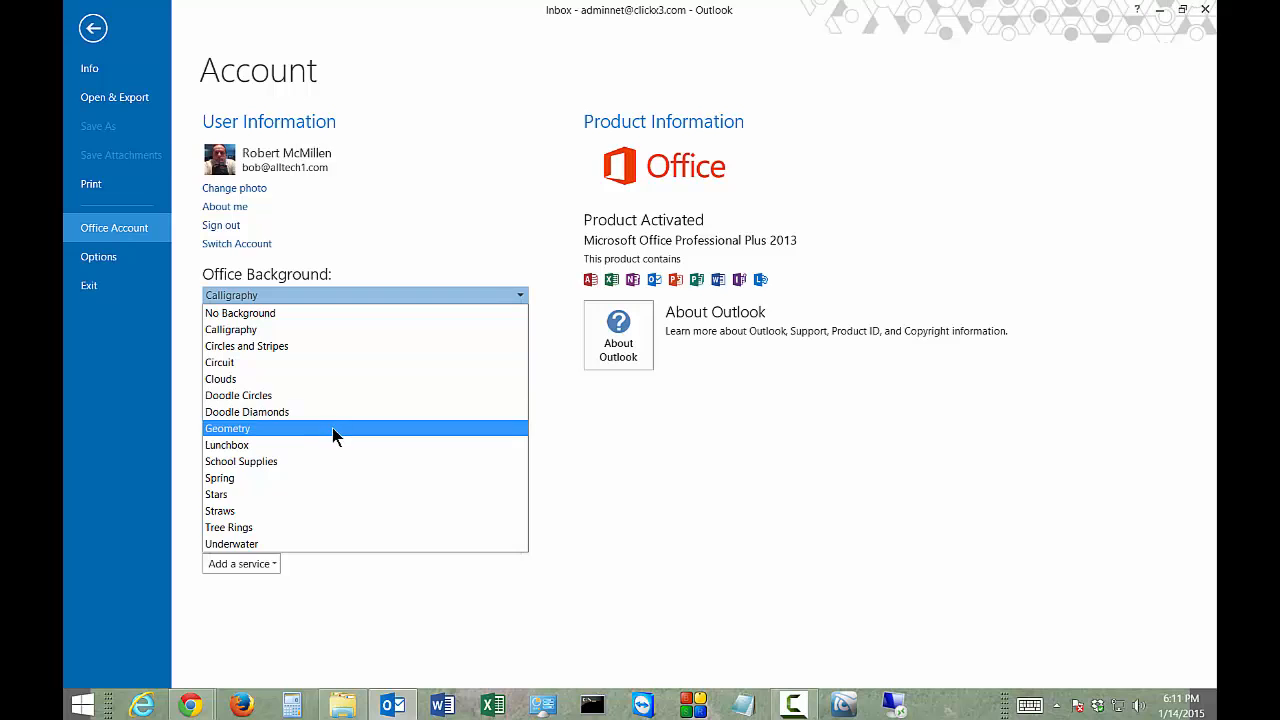
mouse_move(318, 445)
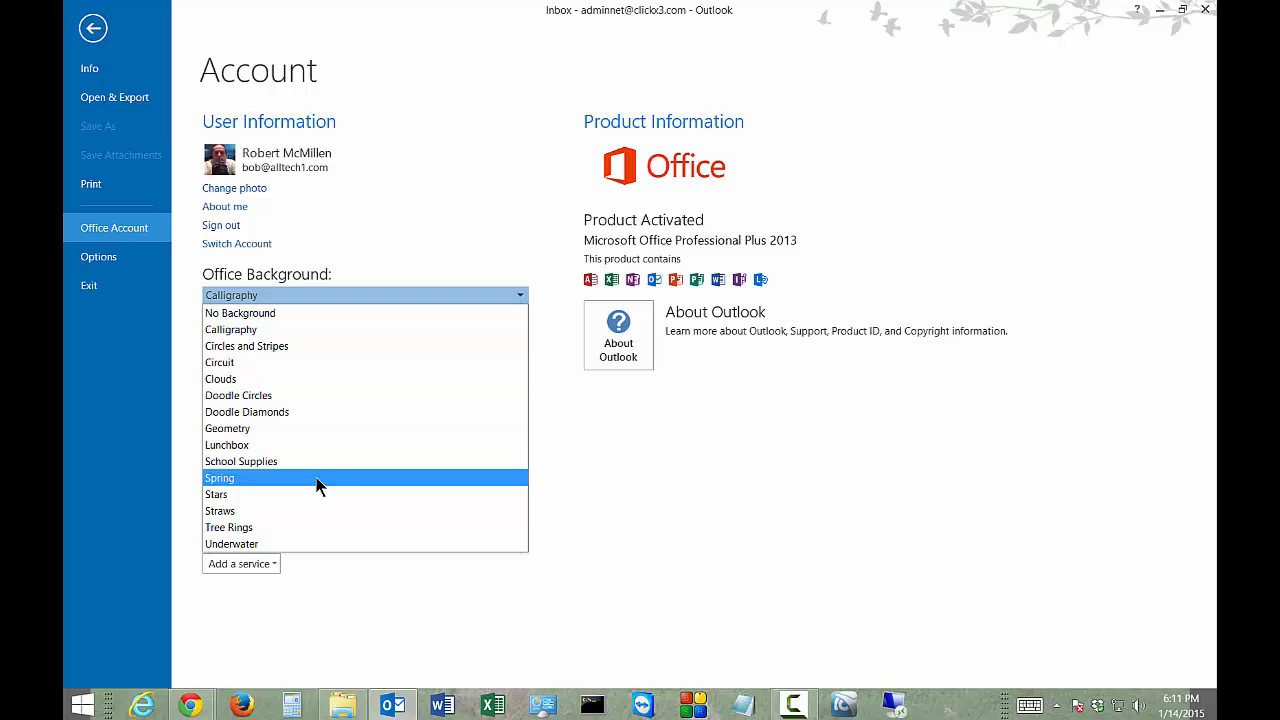
mouse_move(320, 511)
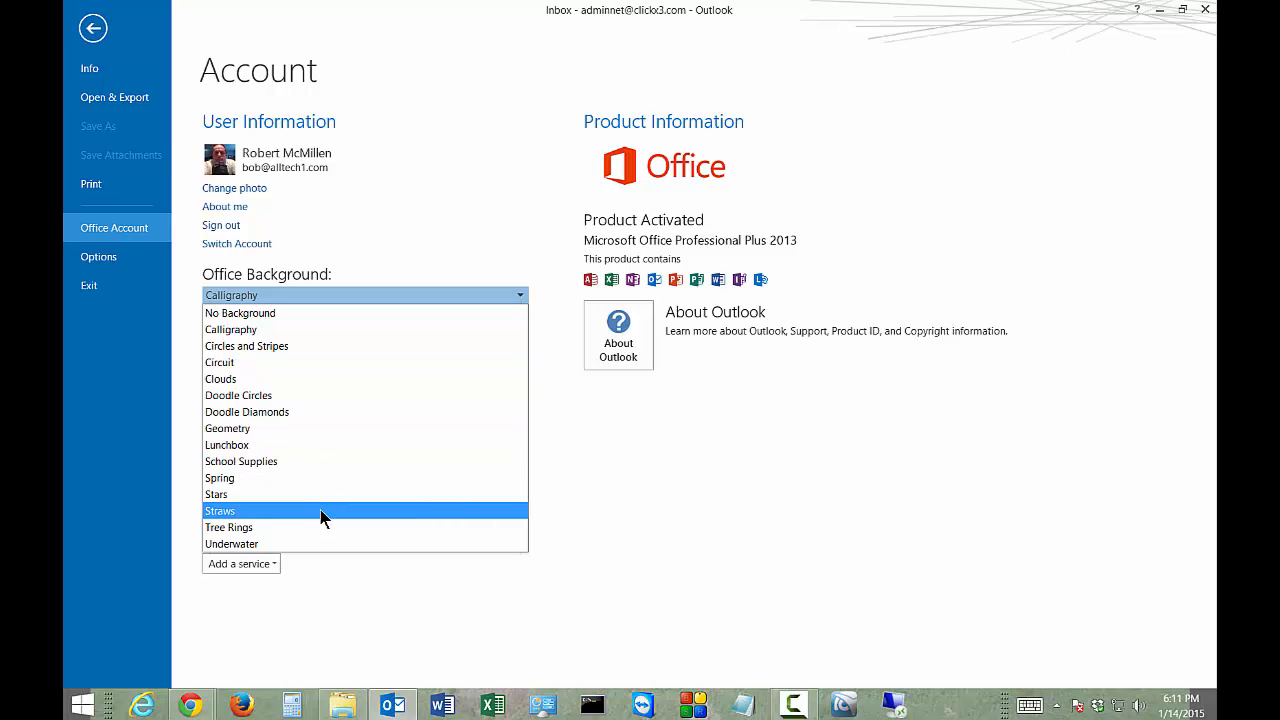
click(231, 543)
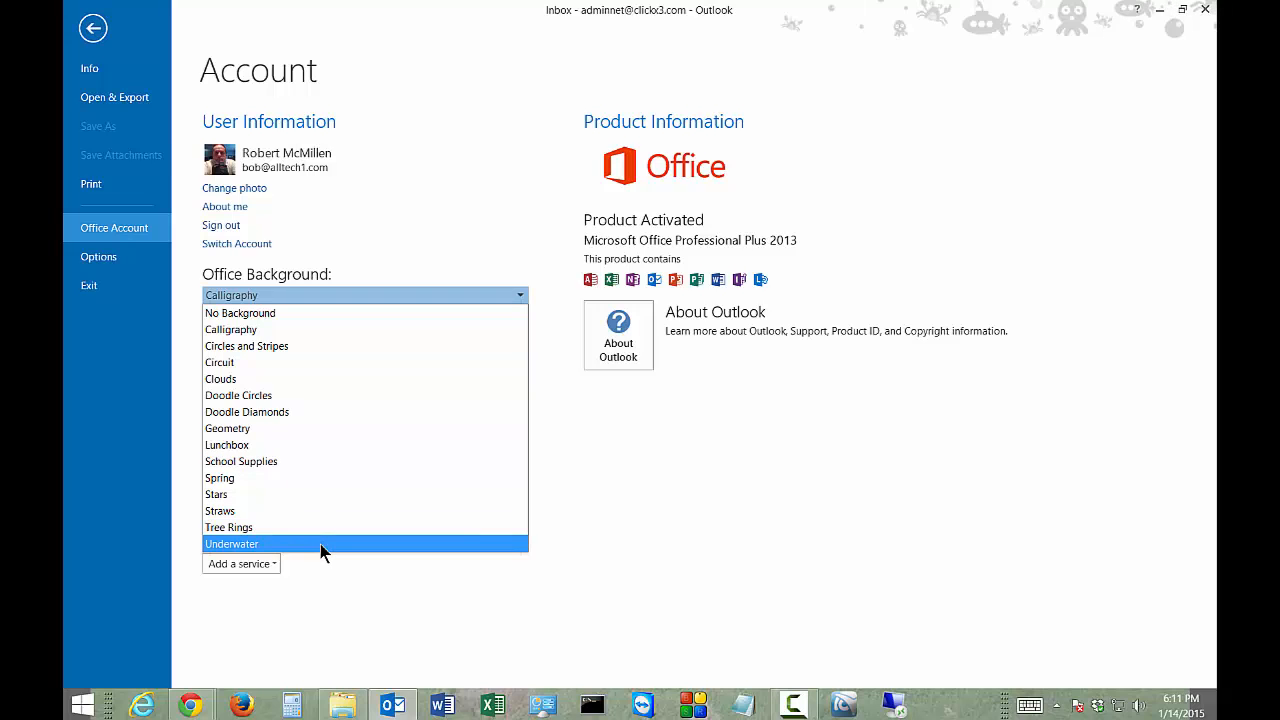
click(232, 543)
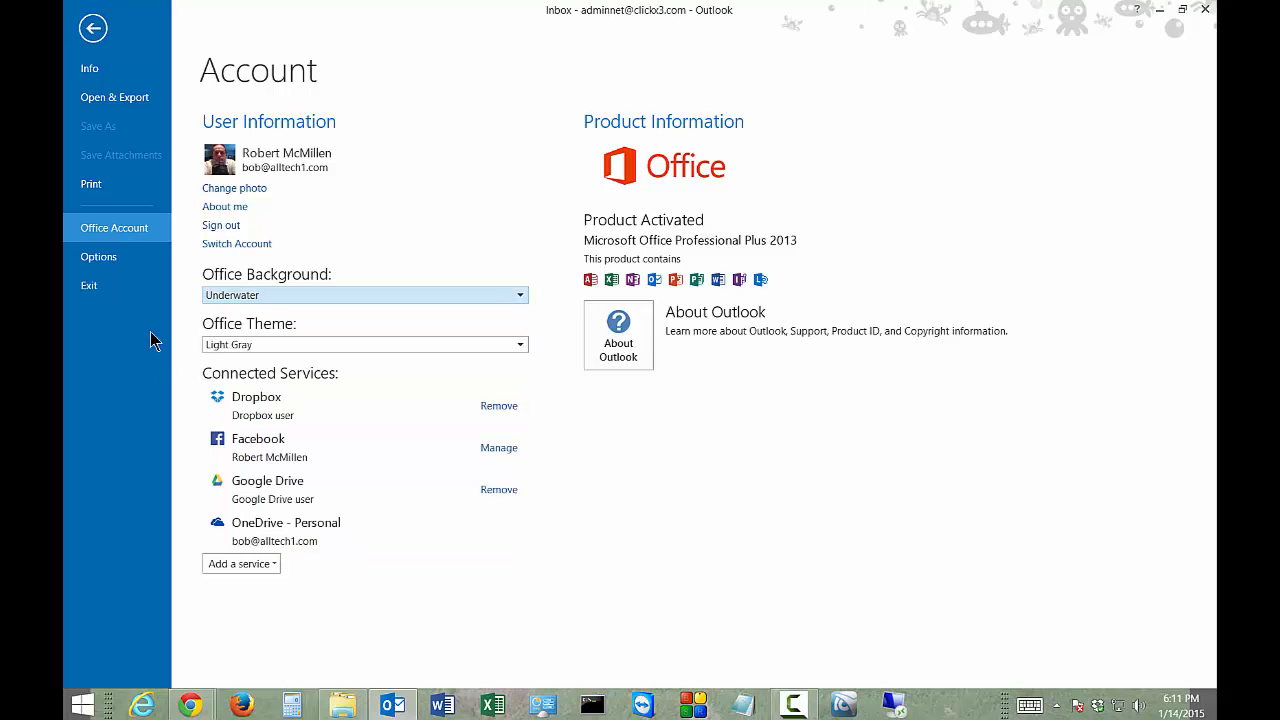
Leave Backstage view for the inbox, now showing the Underwater background
click(92, 28)
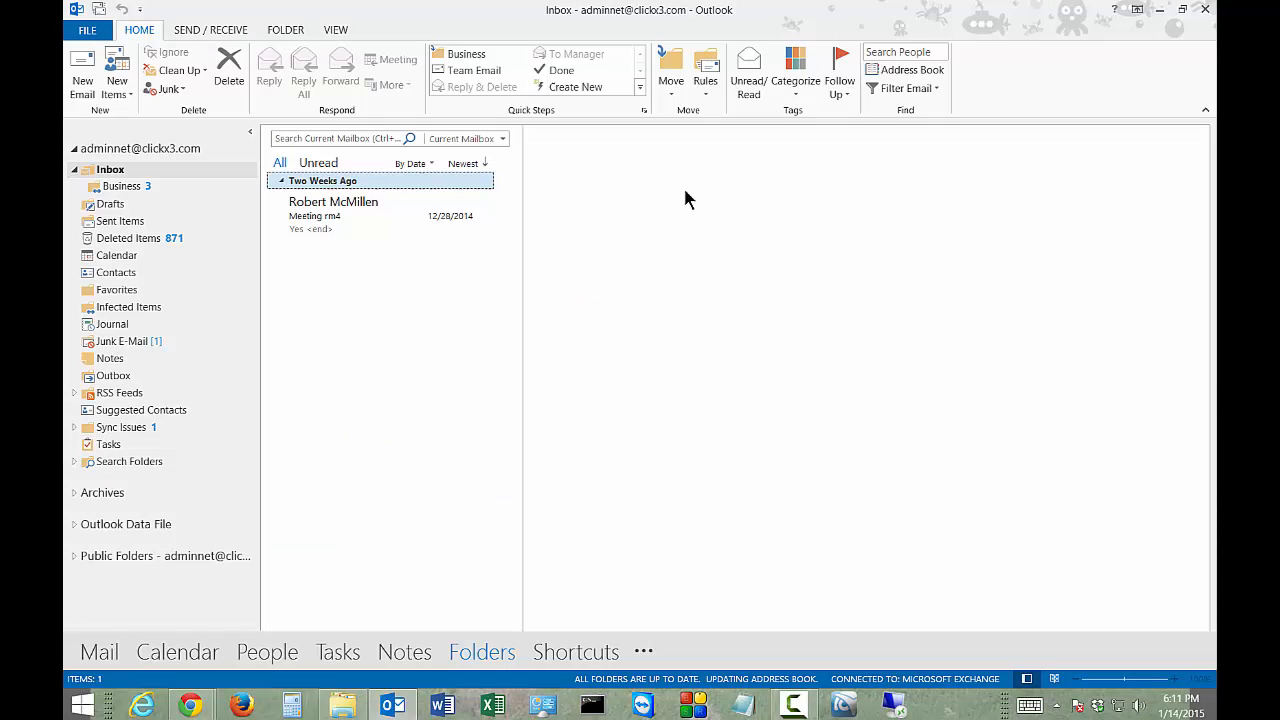
mouse_move(990, 33)
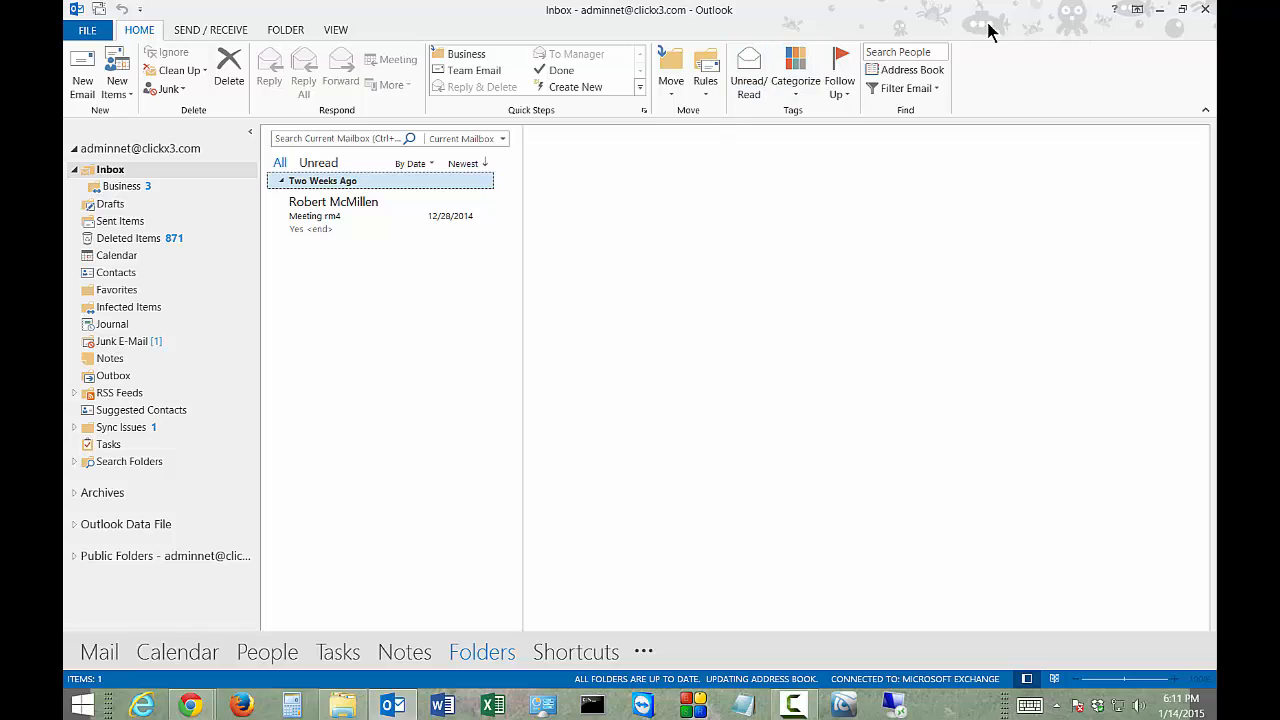
mouse_move(618, 202)
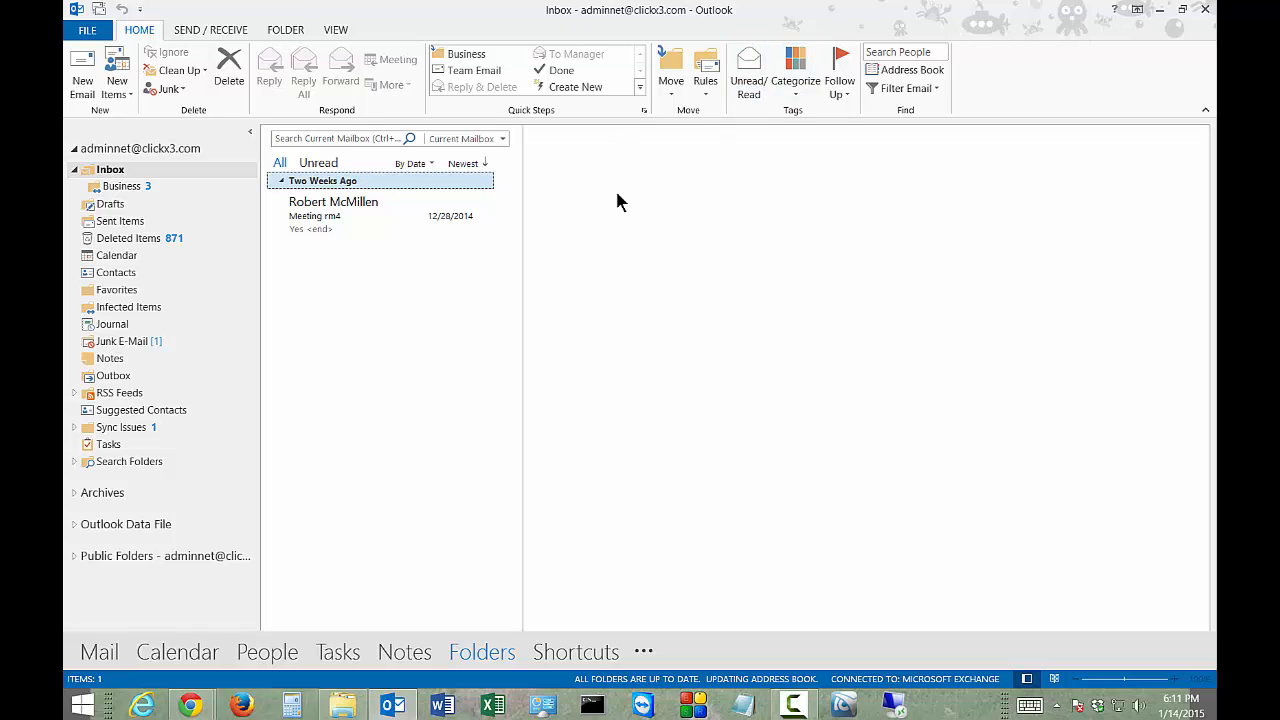
mouse_move(563, 225)
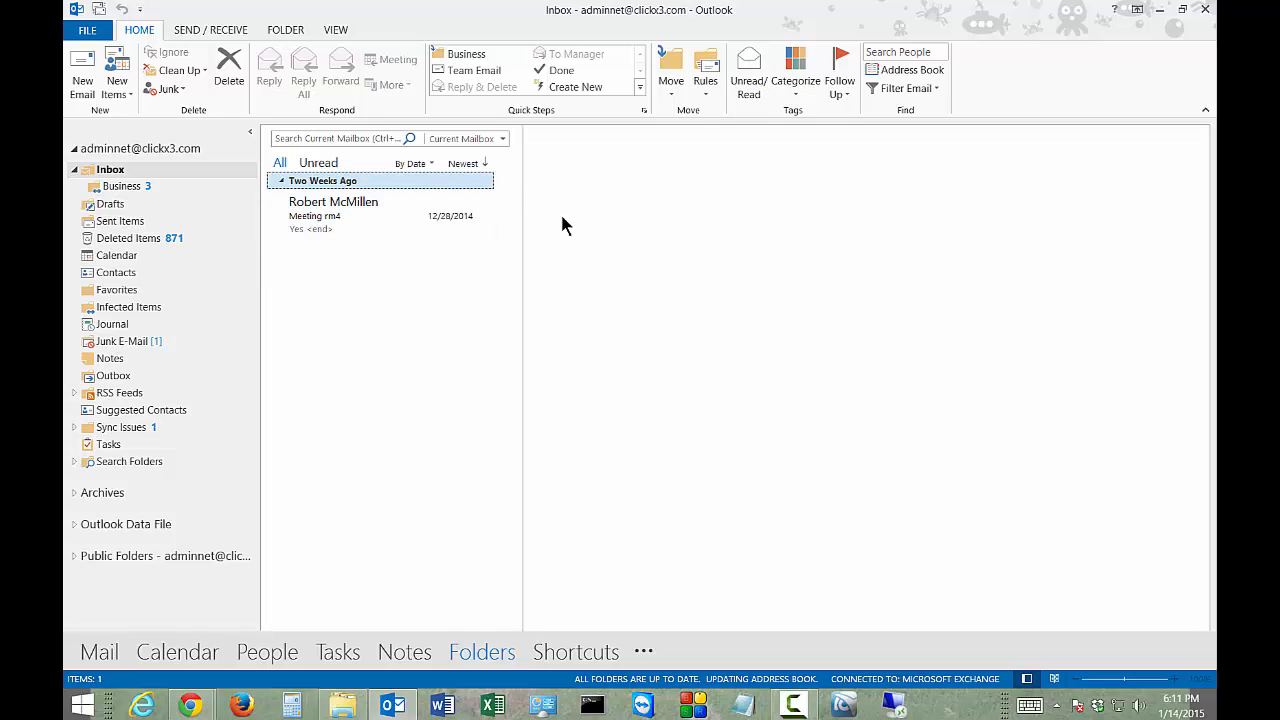